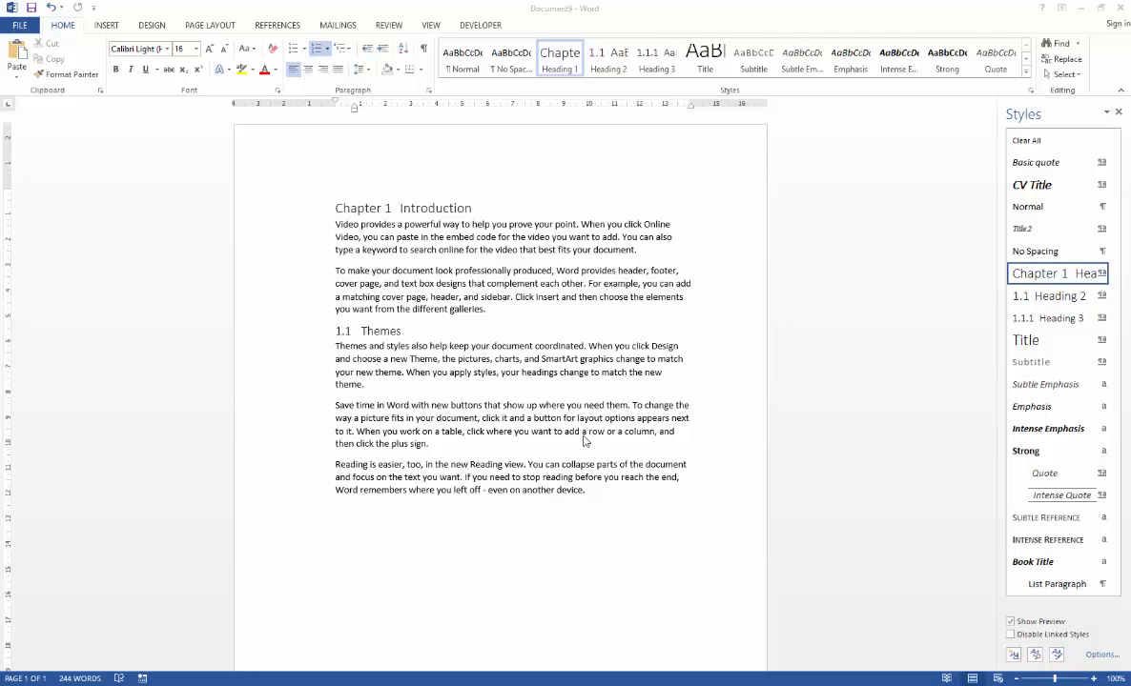
pyautogui.moveTo(309, 212)
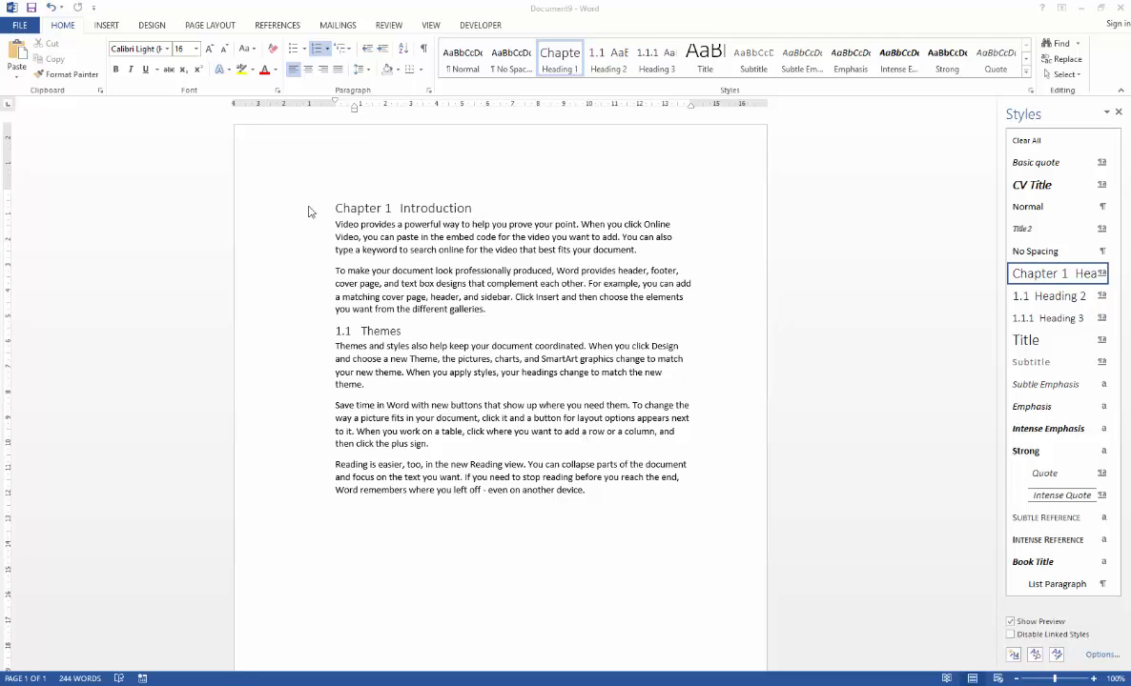
pyautogui.moveTo(366, 212)
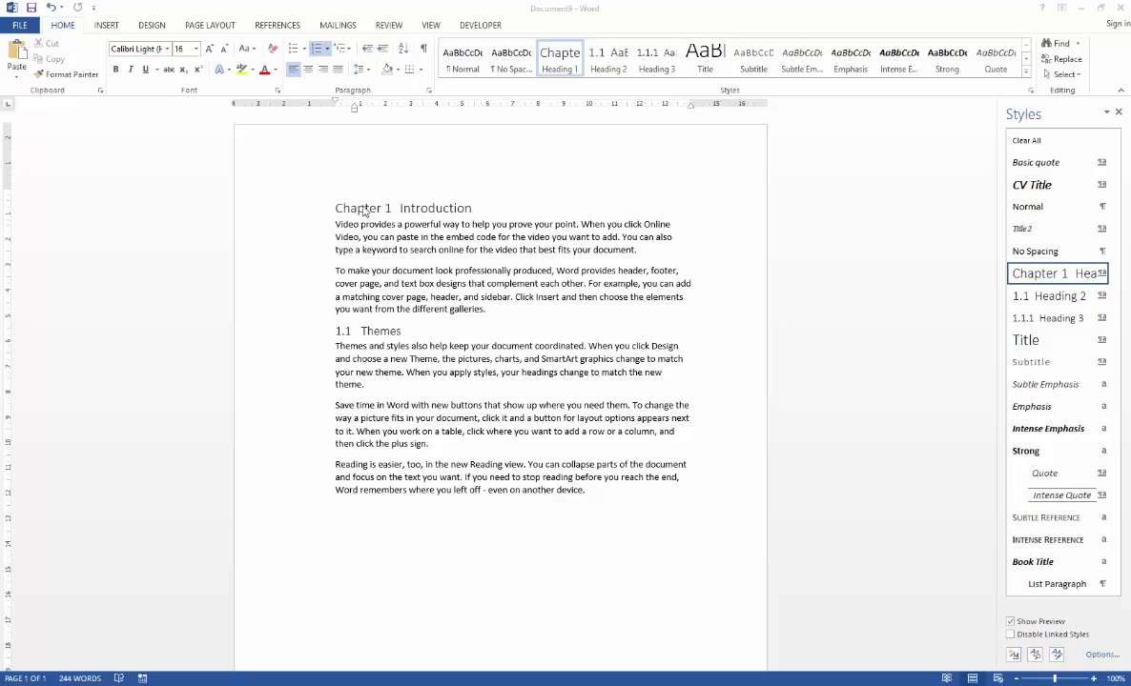
pyautogui.moveTo(457, 221)
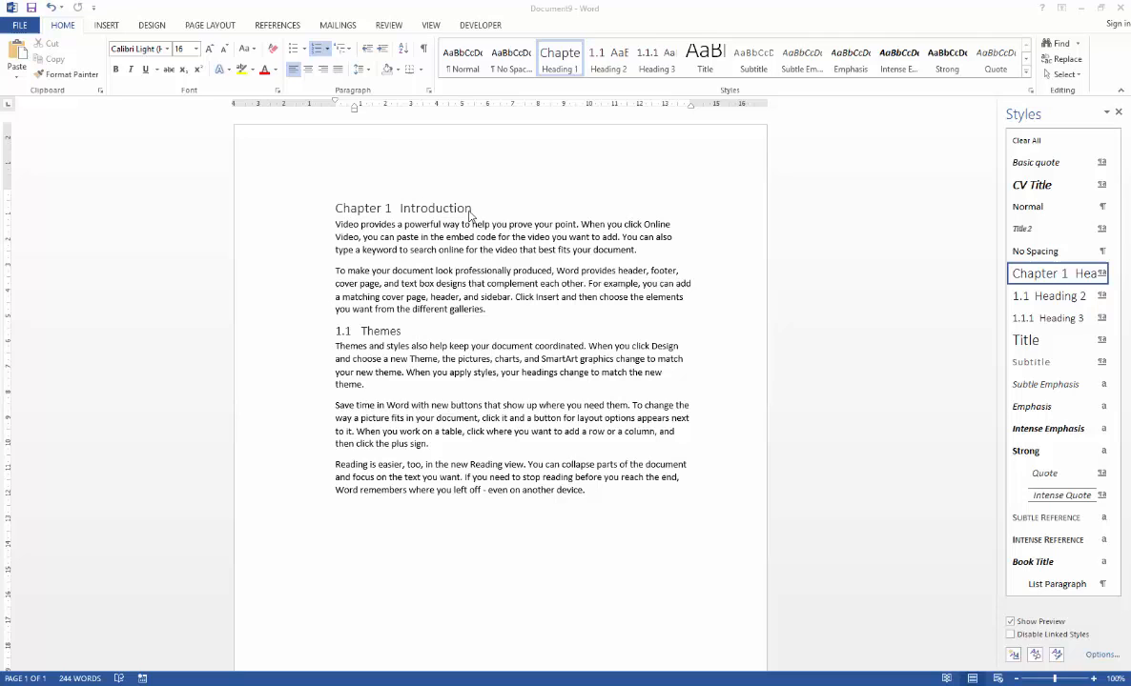
pyautogui.moveTo(504, 213)
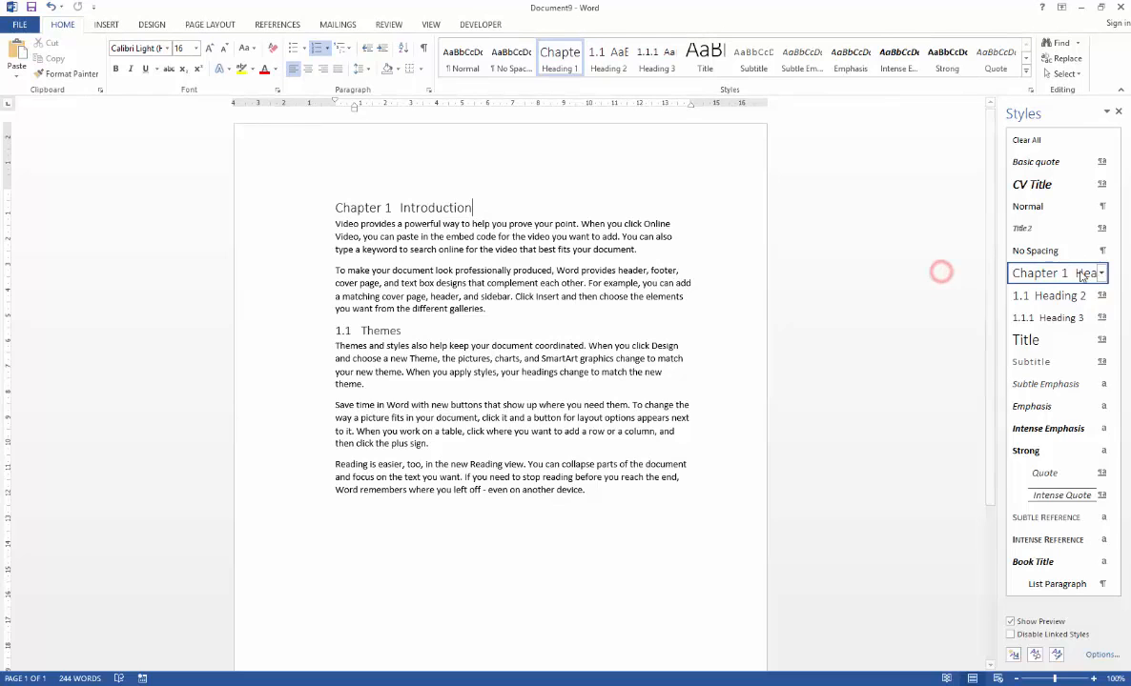
# Add a bottom border to the Heading 1 style through Modify Style's Border settings
pyautogui.click(1102, 273)
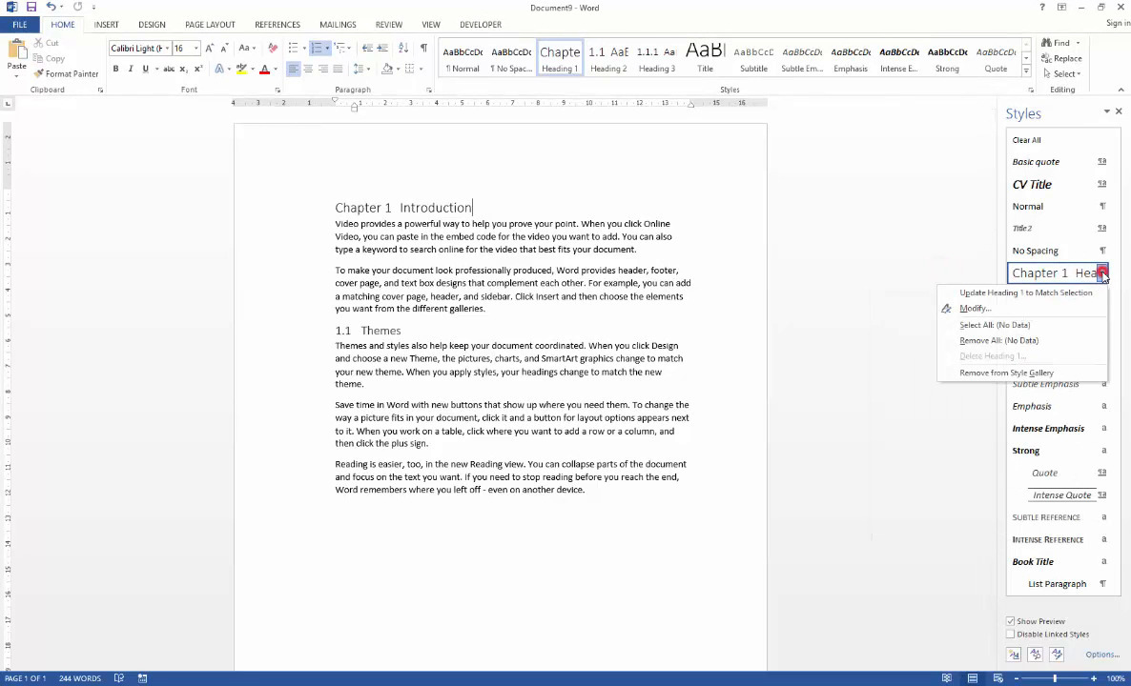
pyautogui.click(974, 308)
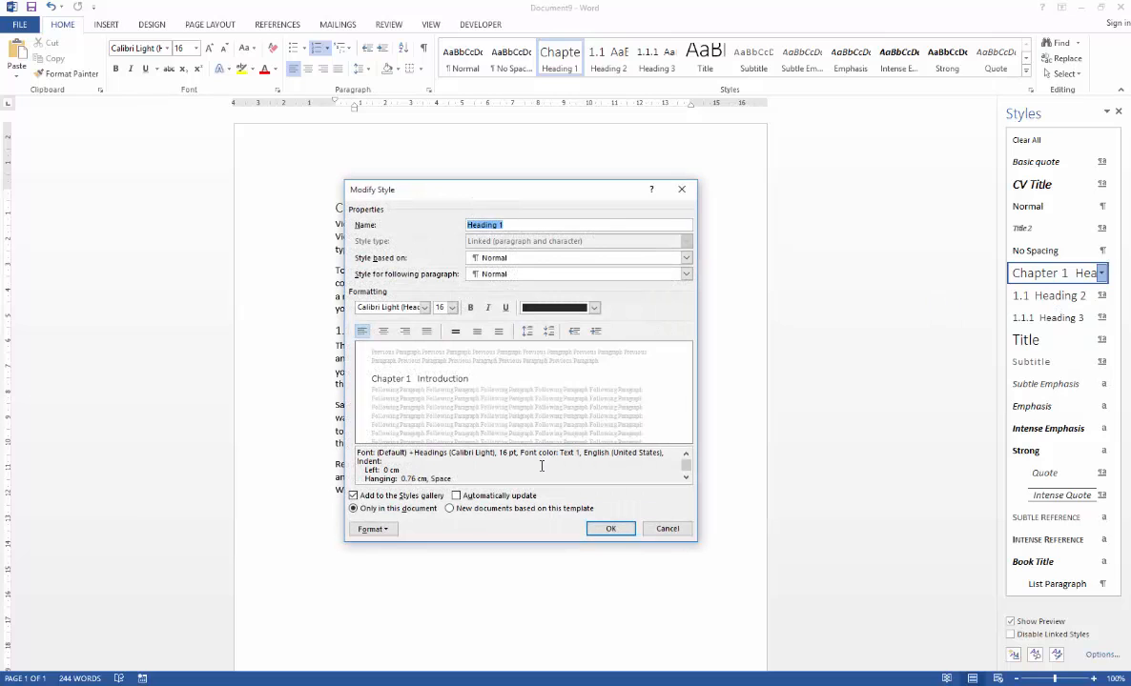
pyautogui.click(371, 529)
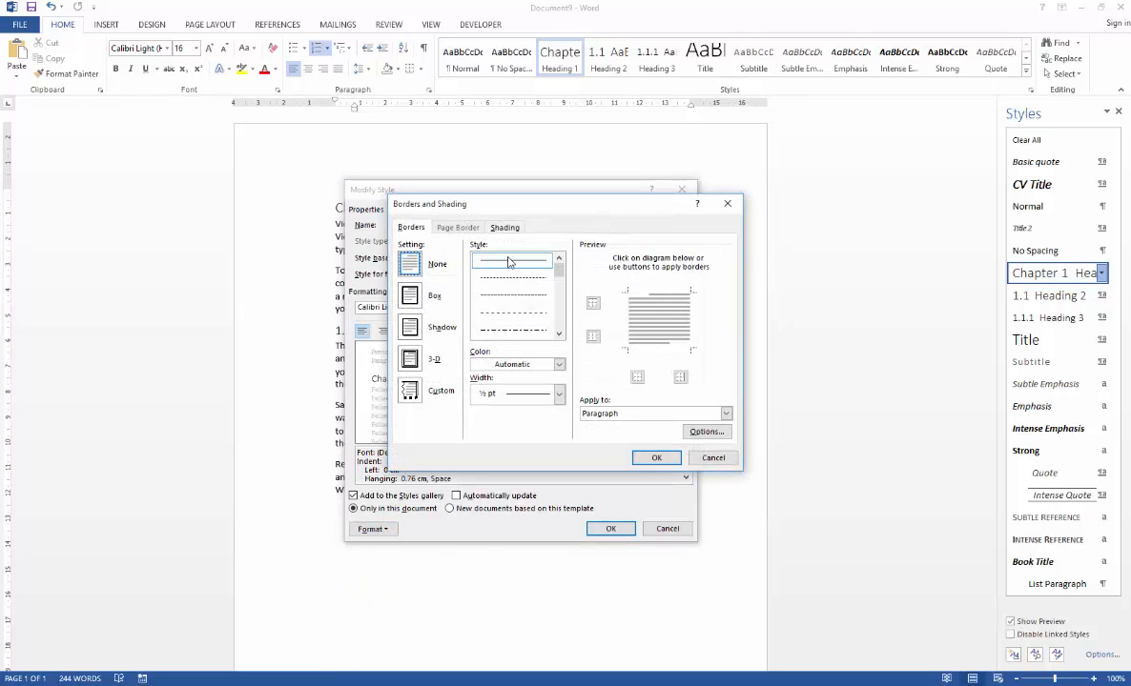
pyautogui.click(656, 353)
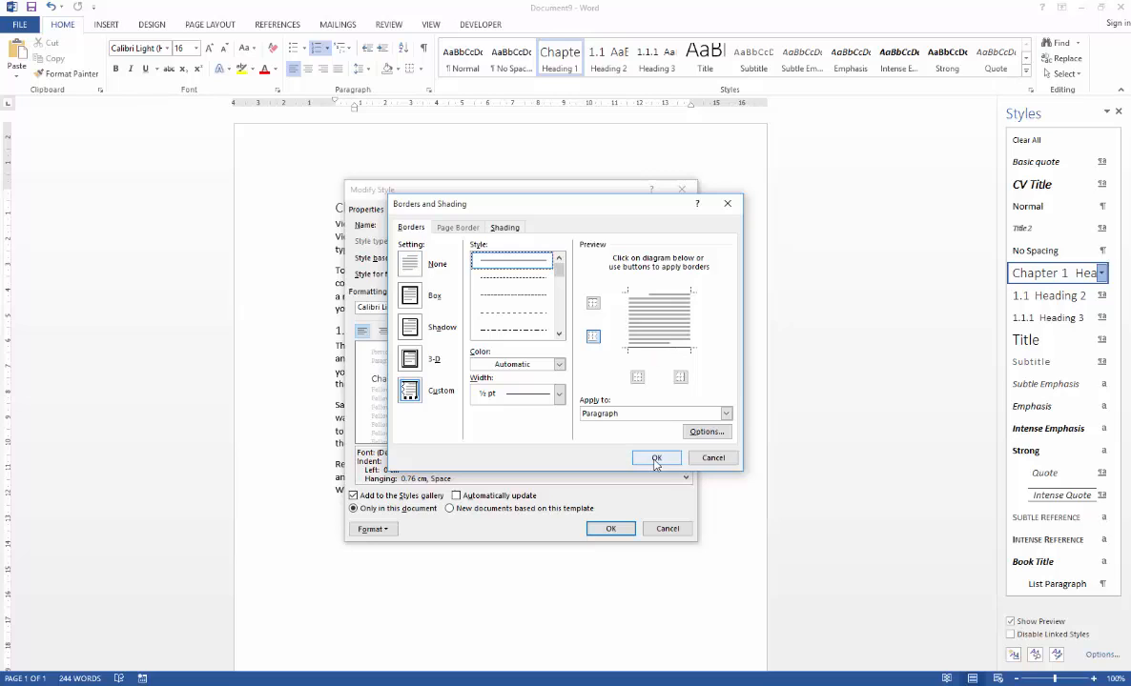
pyautogui.click(655, 458)
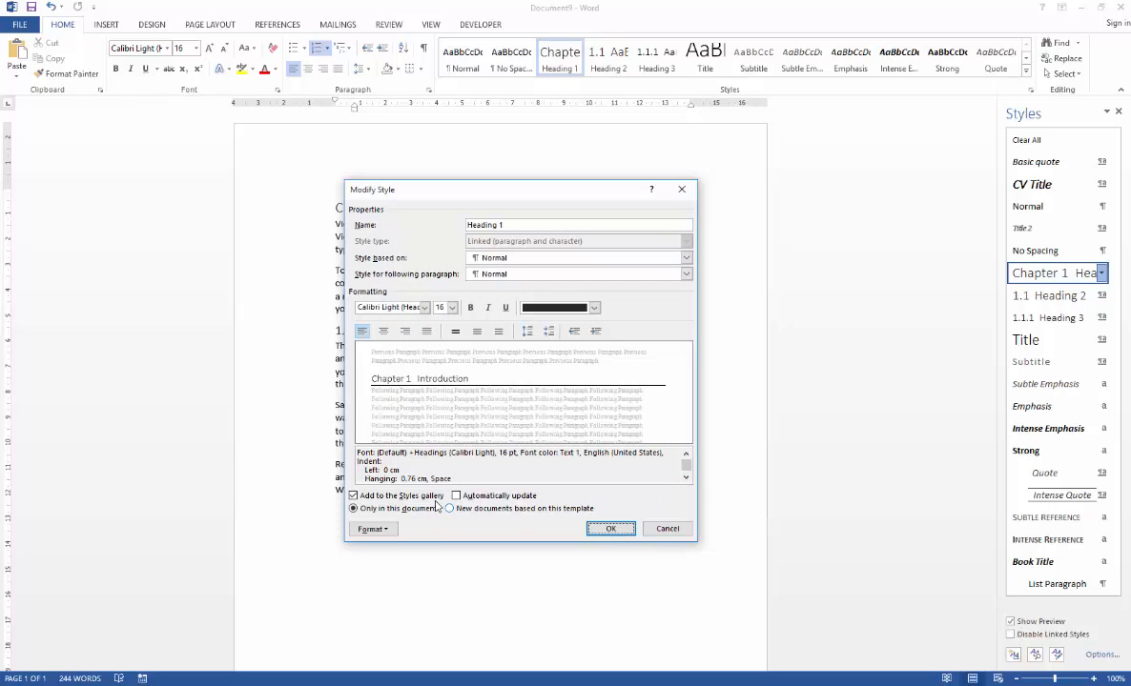
pyautogui.moveTo(470, 515)
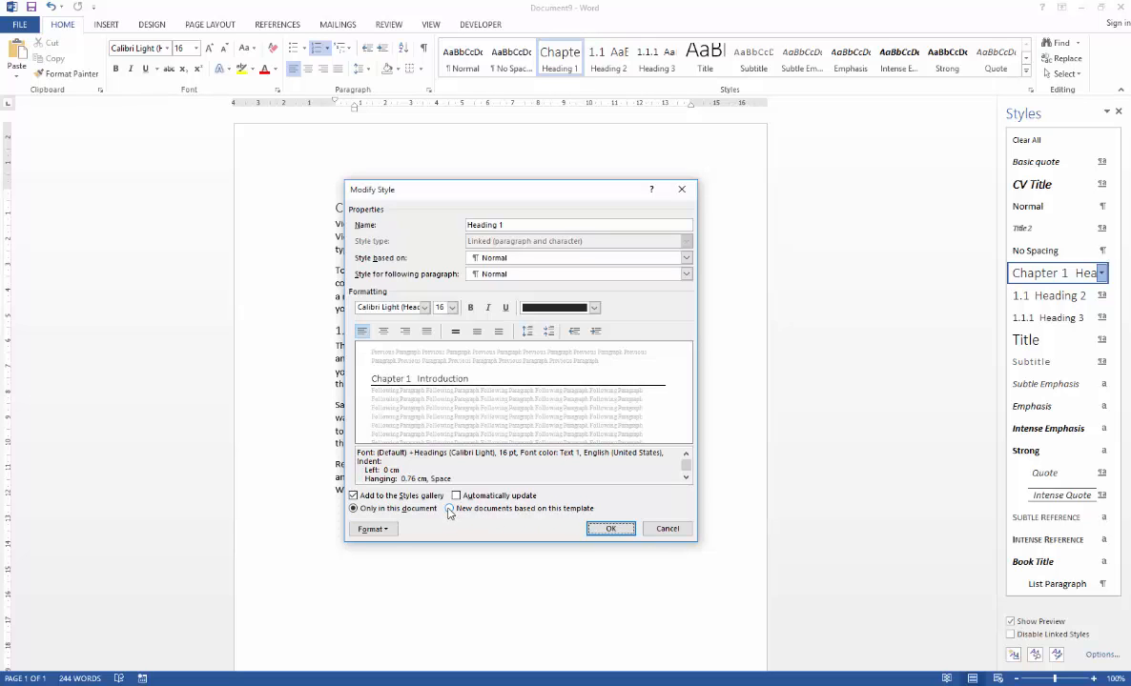
# Apply the bordered Heading 1 style to new documents based on this template and confirm
pyautogui.click(449, 509)
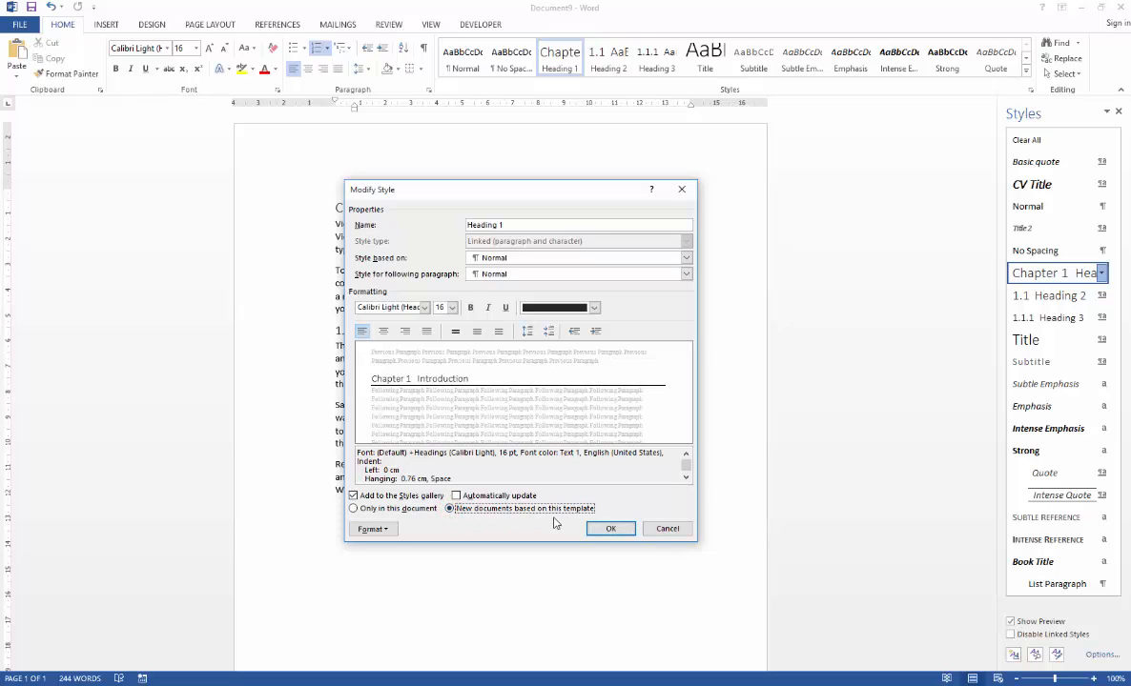
pyautogui.moveTo(496, 530)
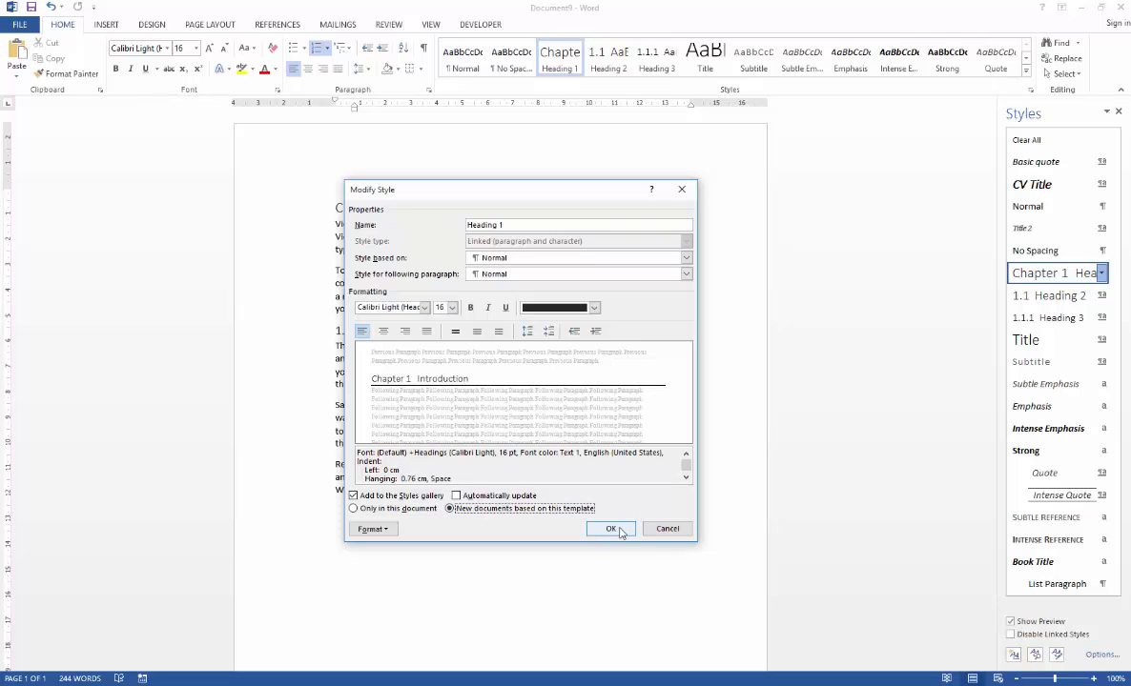
pyautogui.click(611, 529)
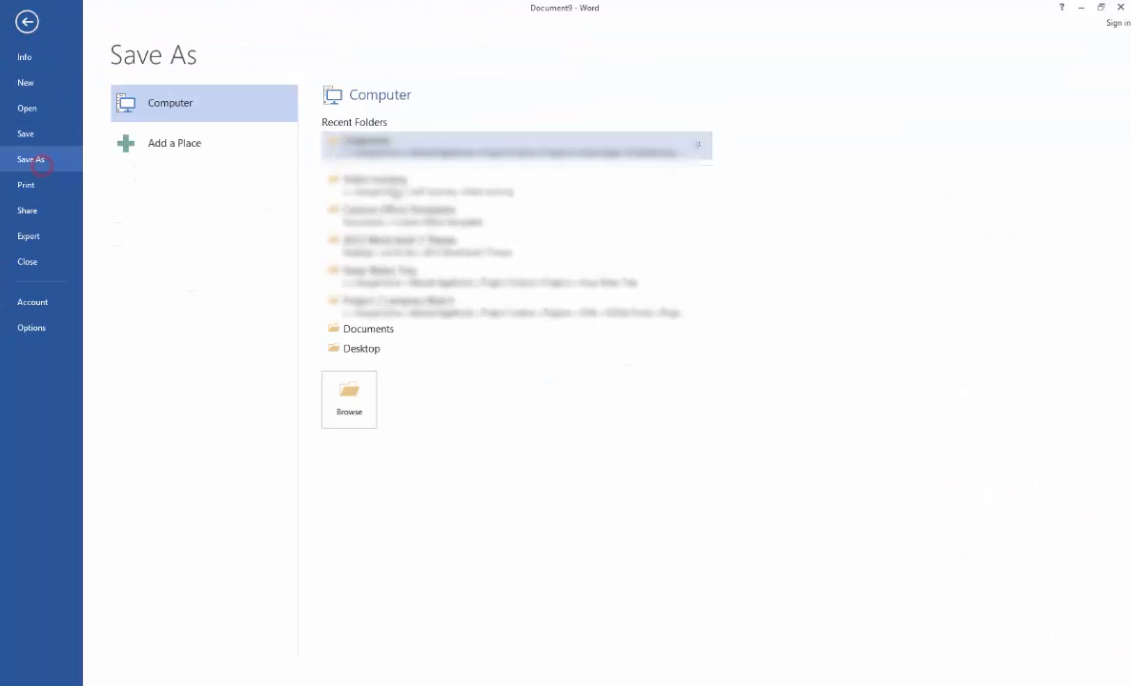
# Save the document to the Desktop as Introduction.docx
pyautogui.click(362, 348)
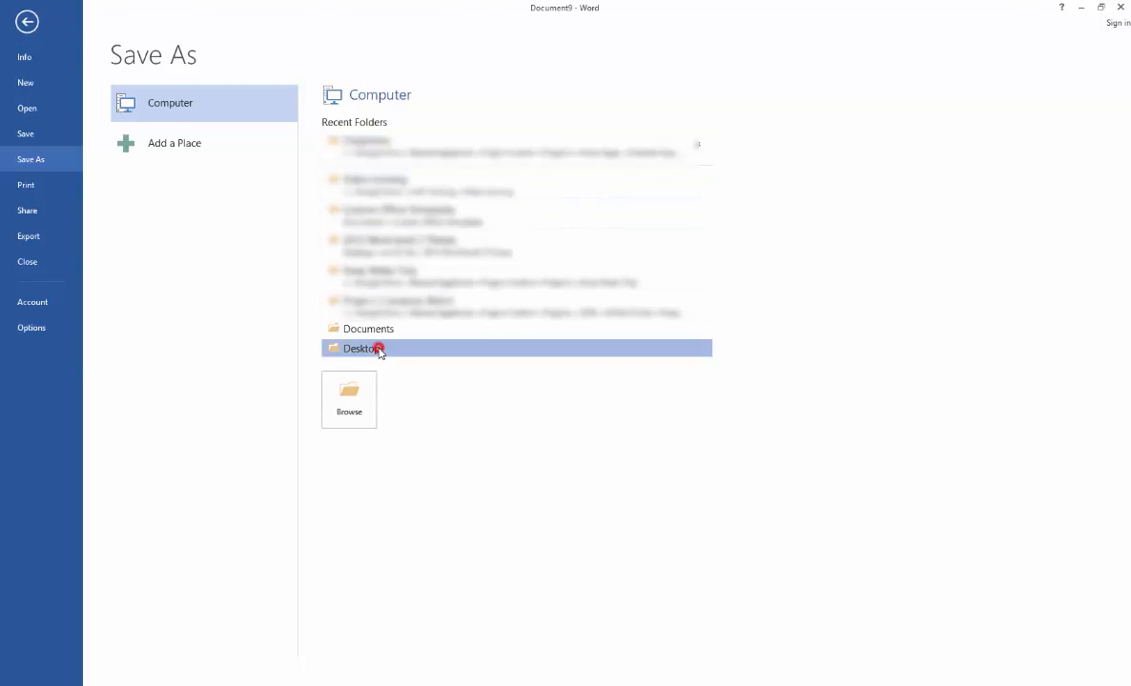
pyautogui.doubleClick(360, 348)
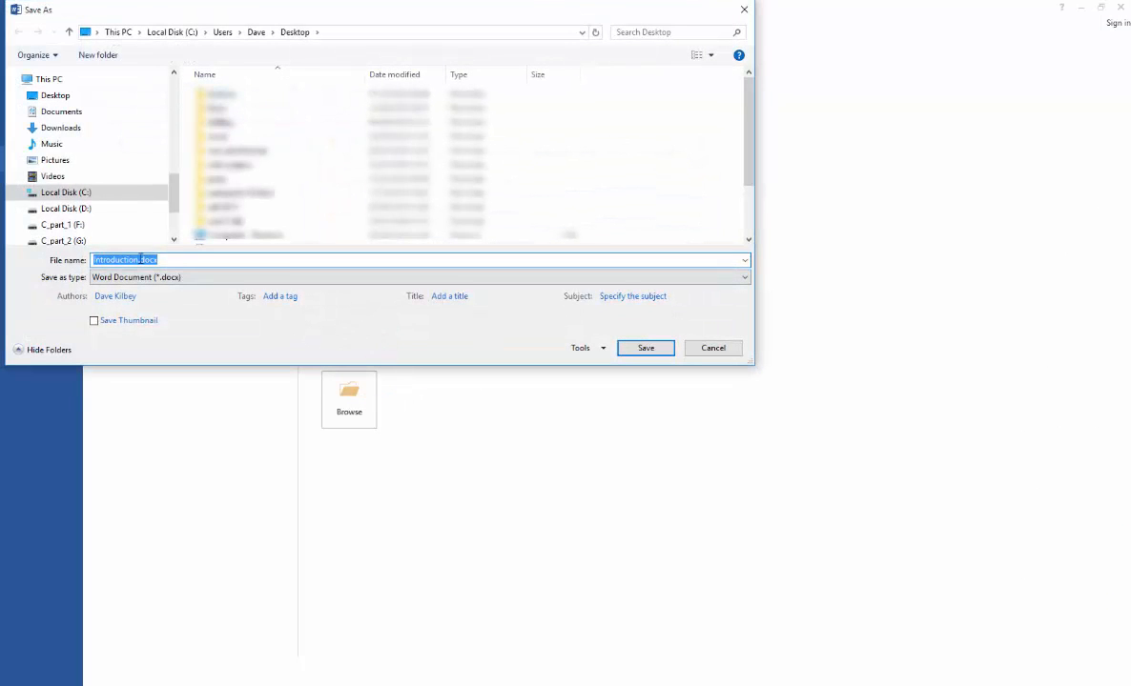
pyautogui.click(645, 347)
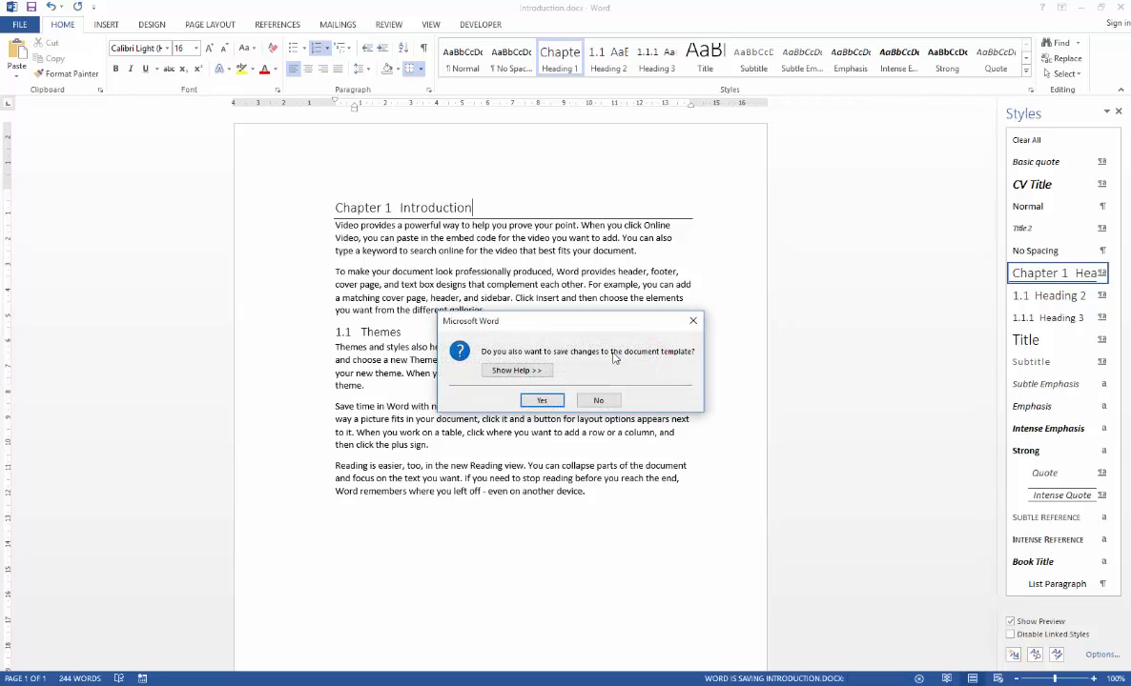
pyautogui.moveTo(588, 357)
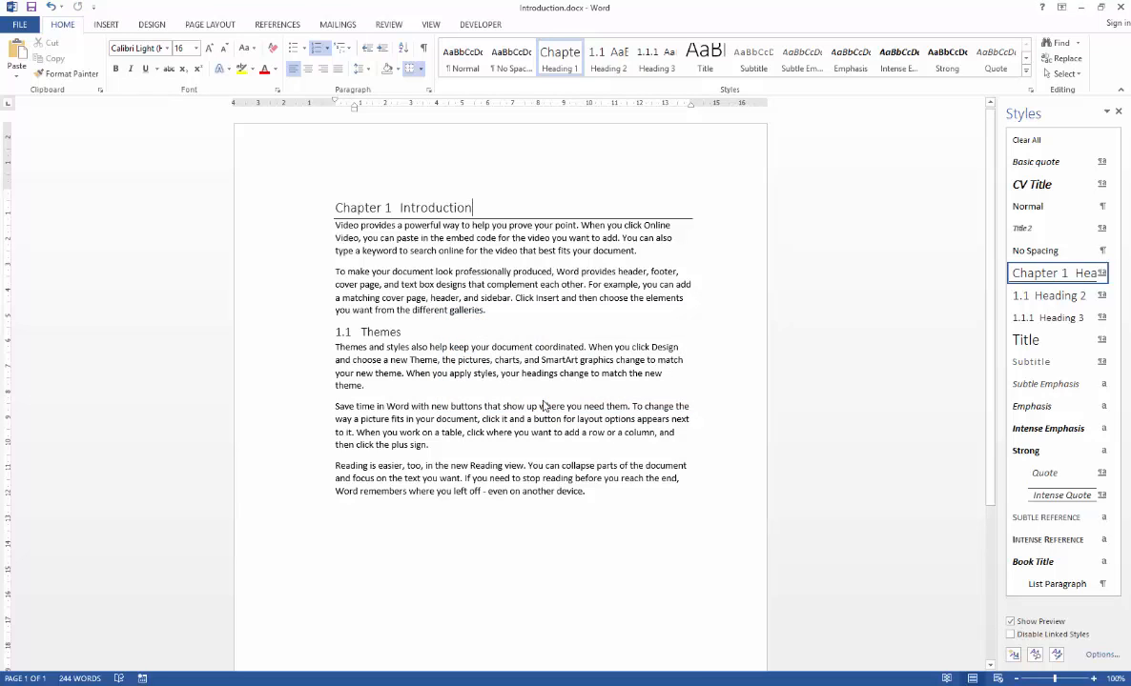
pyautogui.moveTo(131, 181)
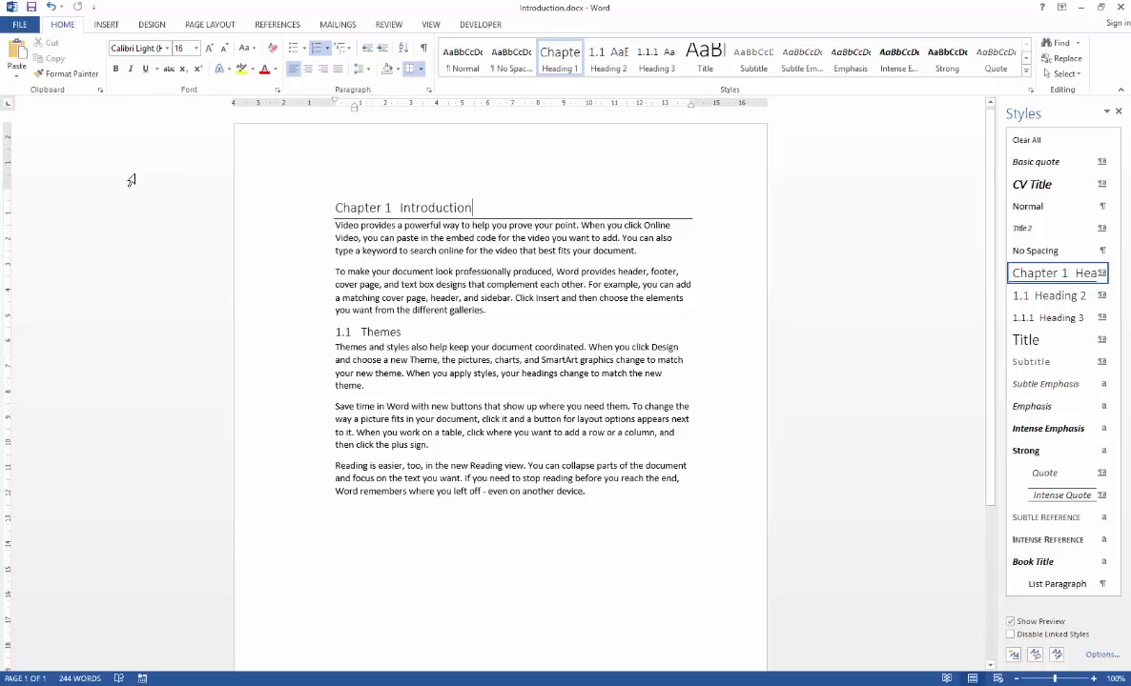
# Display the file info page for Introduction saved on the Desktop
pyautogui.click(19, 24)
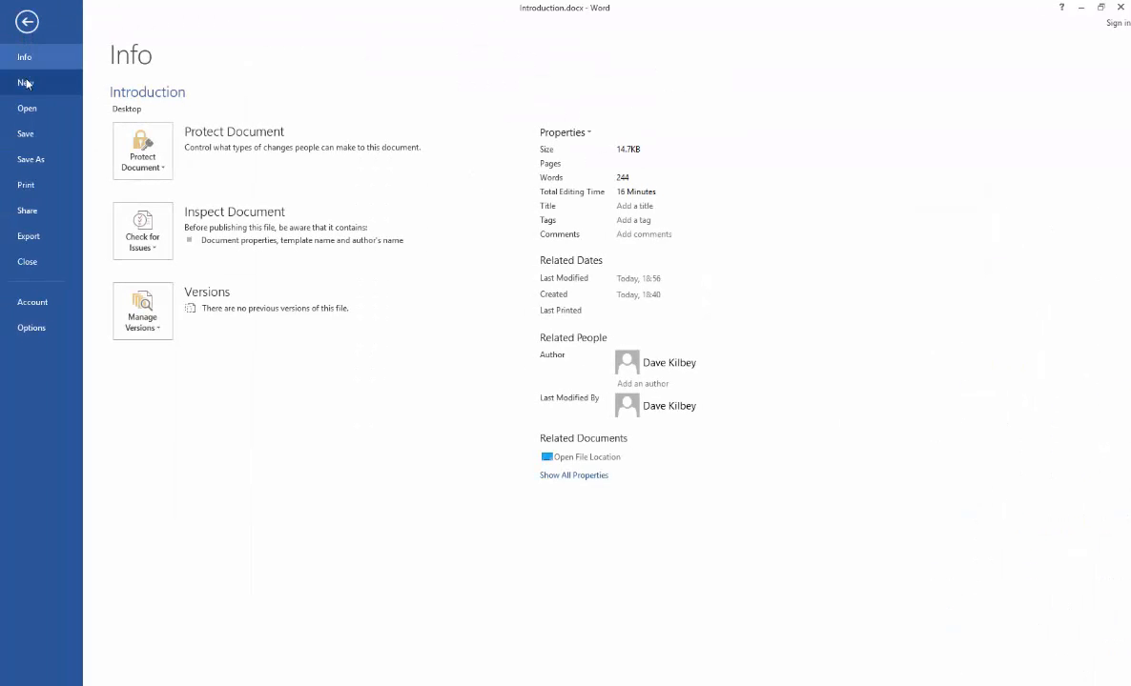
# Create a new document, Document10, from the thesis template
pyautogui.click(26, 83)
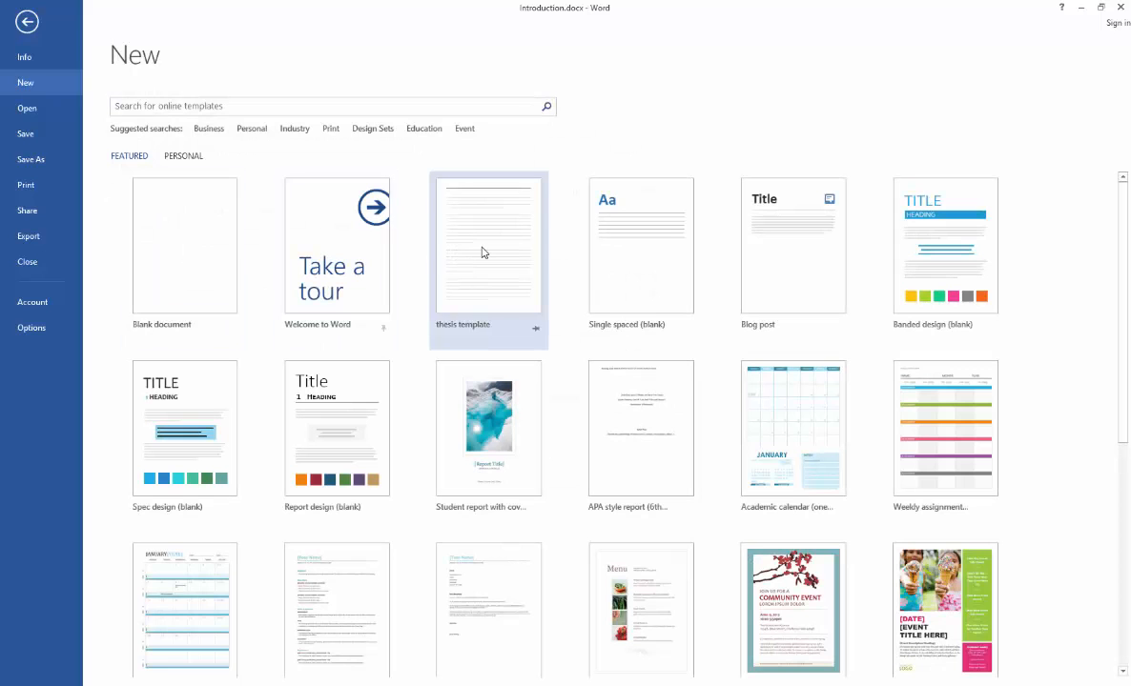
pyautogui.moveTo(477, 237)
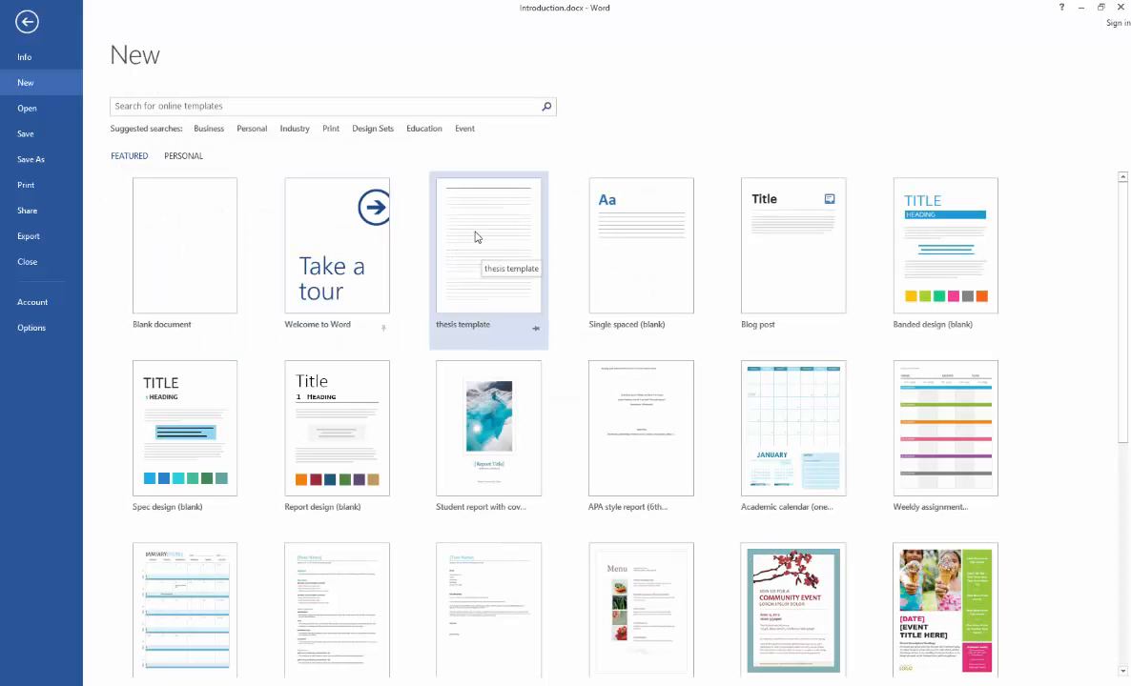
pyautogui.click(184, 245)
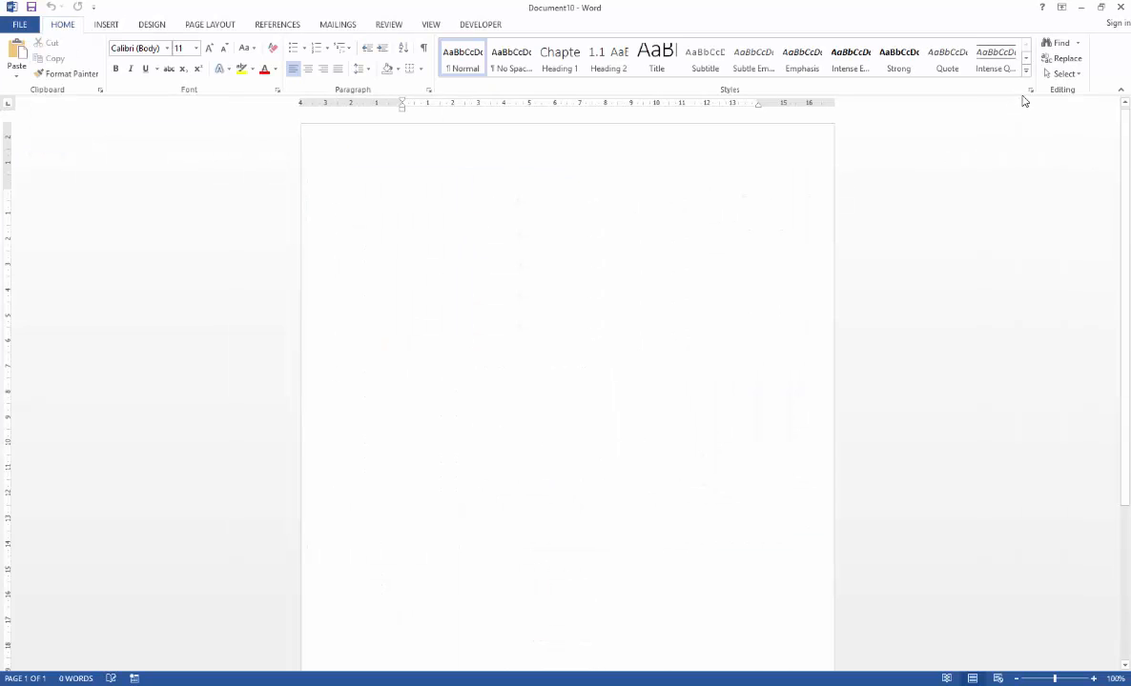
# Type 'Introduction' and apply Heading 1, giving a bordered 'Chapter 1 Introduction' title
pyautogui.click(1029, 90)
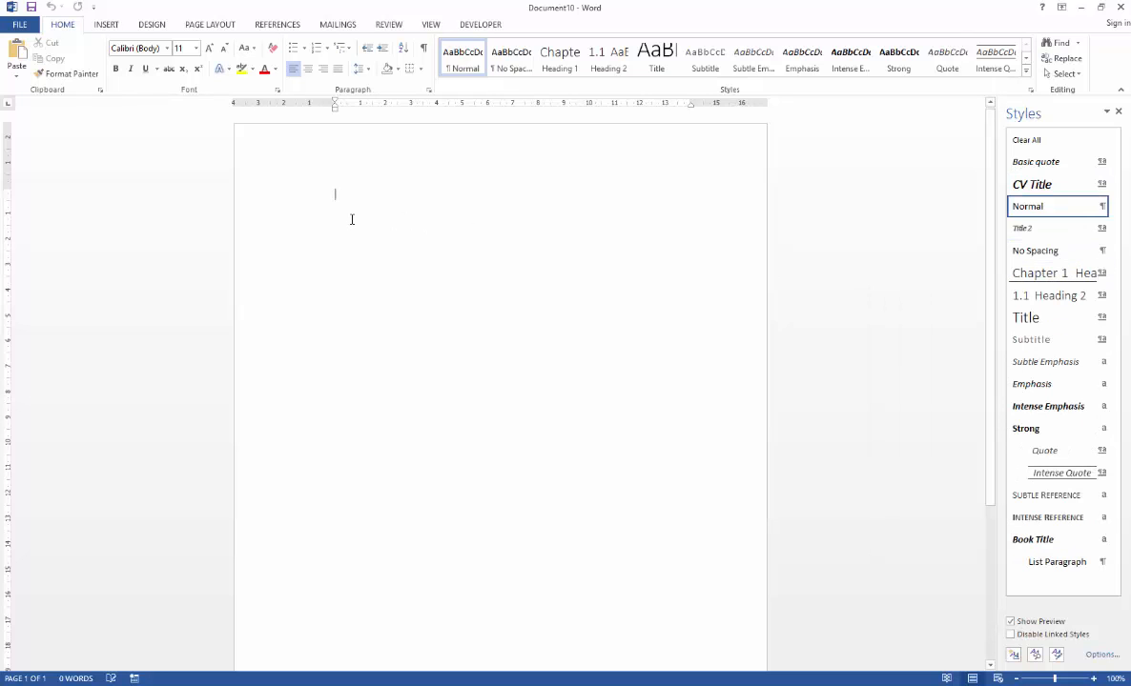
pyautogui.write('Intro')
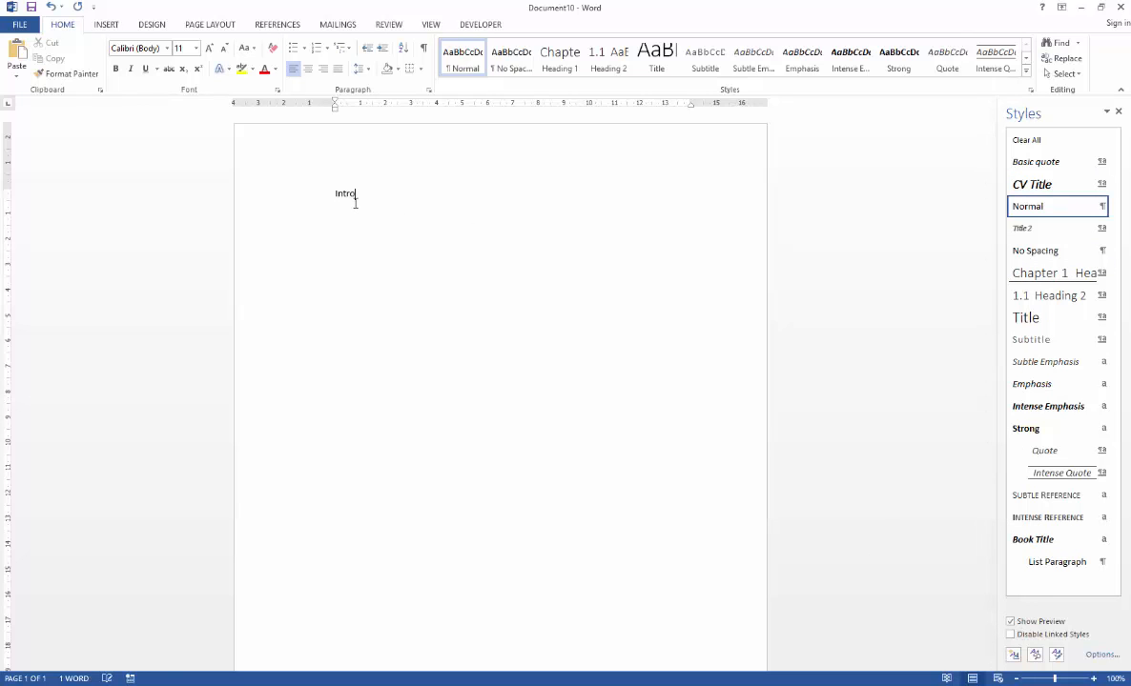
pyautogui.write('duction')
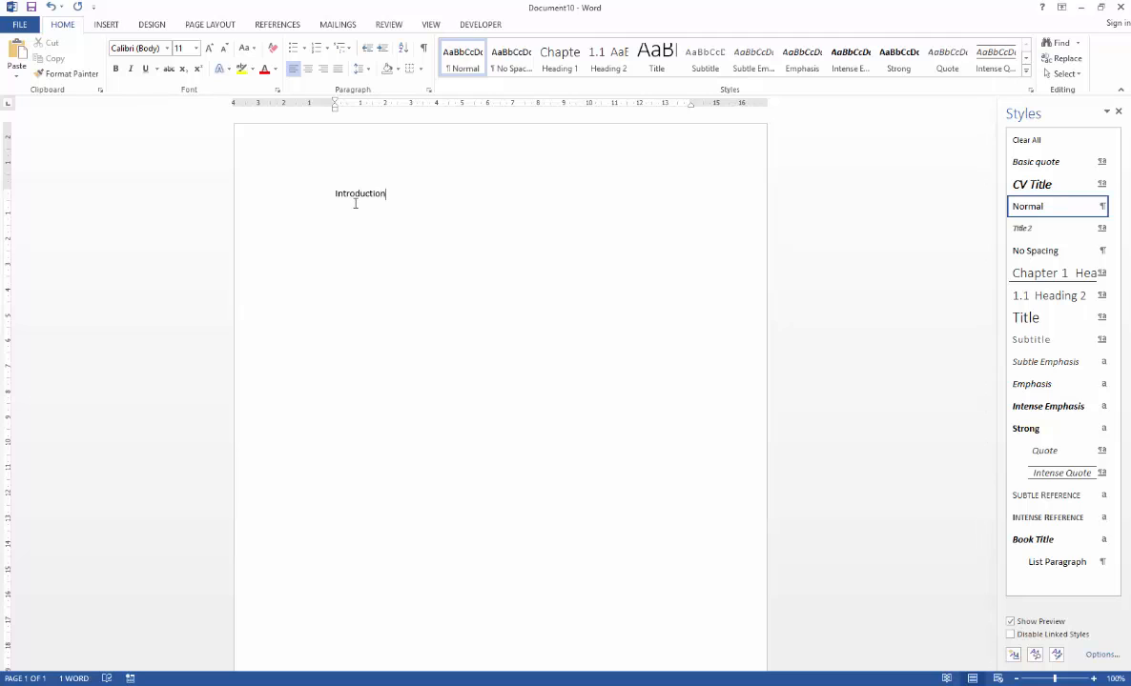
pyautogui.click(1053, 273)
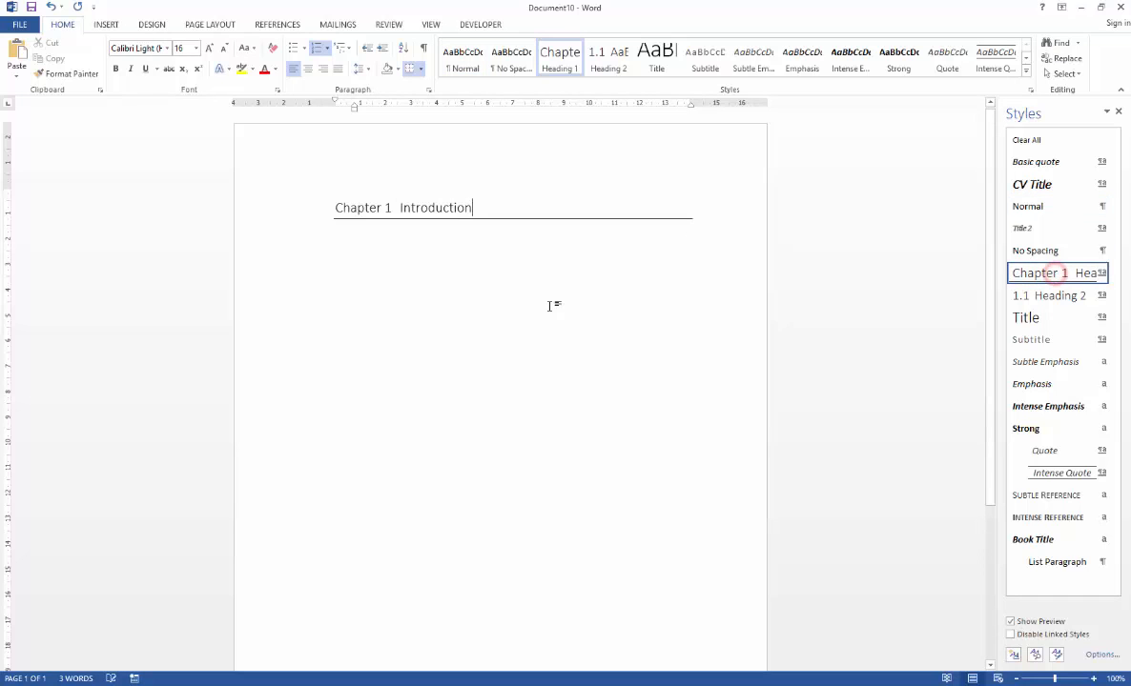